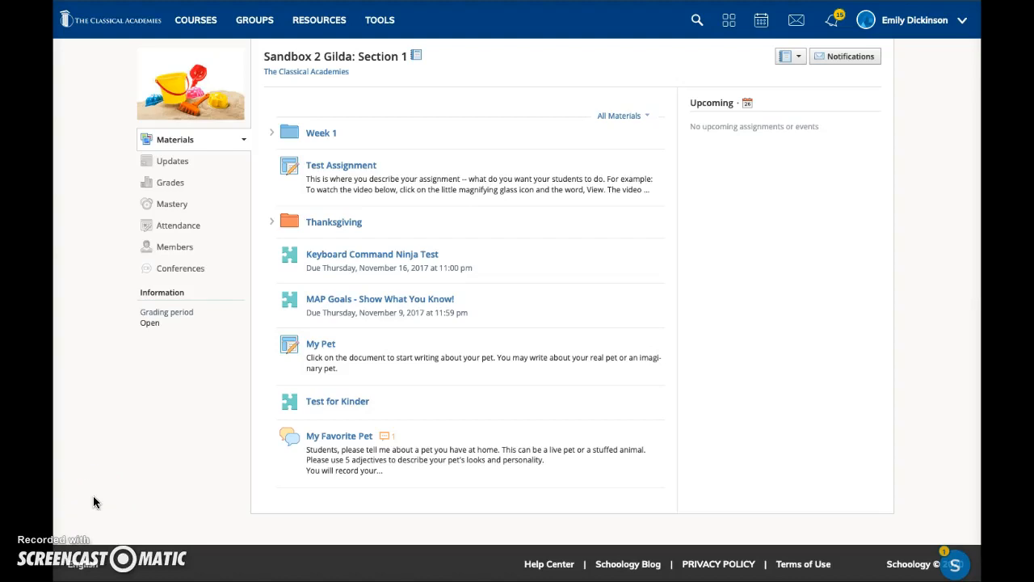
mouse_move(189, 331)
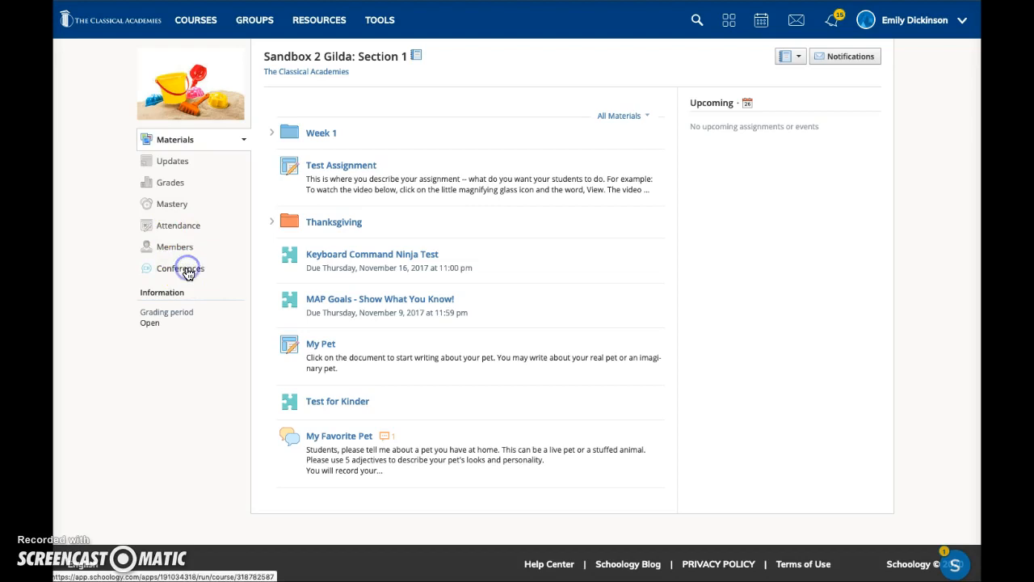
- Open the course's Conferences page showing M Track BBB Training as not started
click(179, 268)
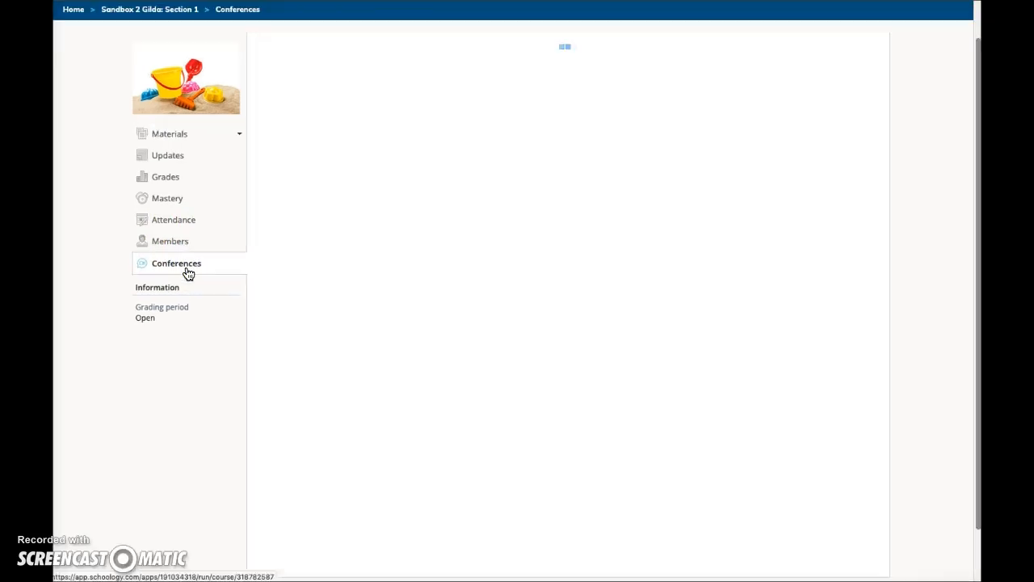
click(176, 262)
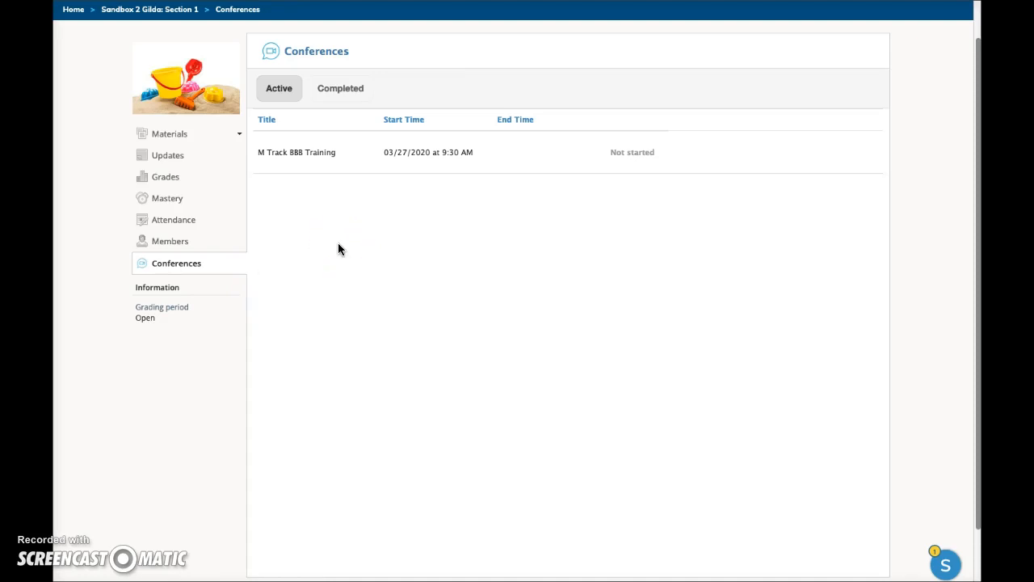
mouse_move(349, 216)
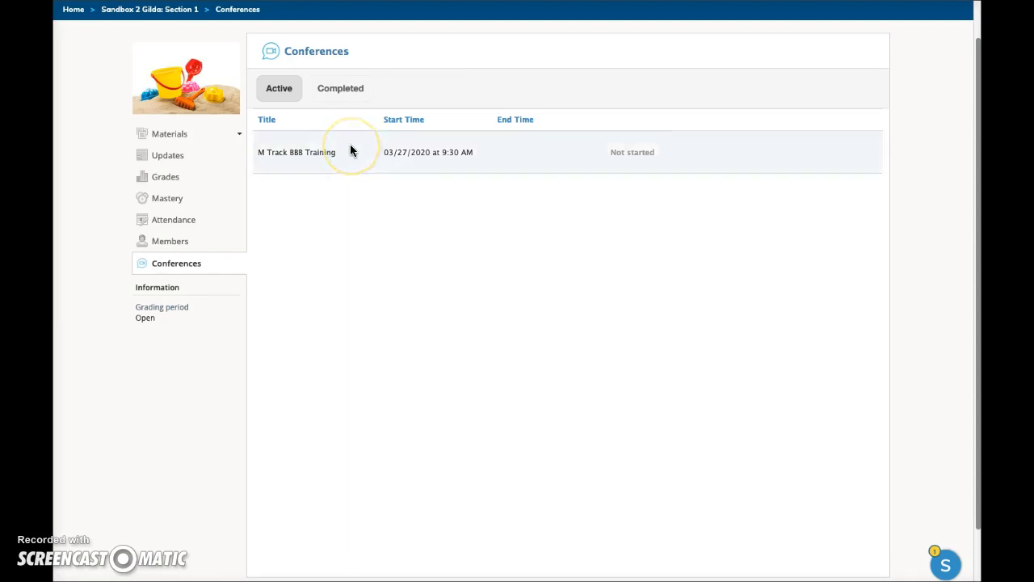
mouse_move(332, 164)
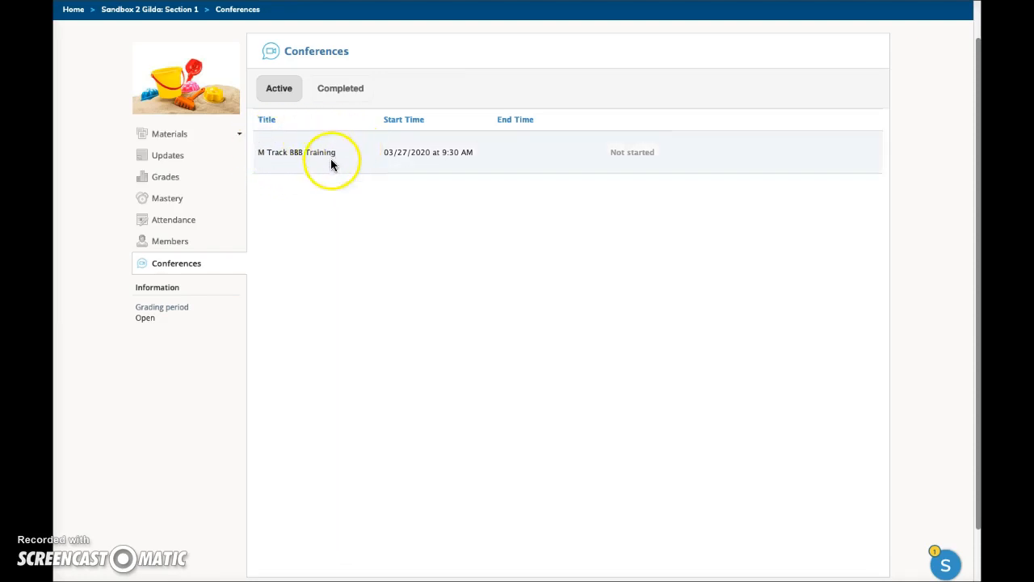
mouse_move(590, 169)
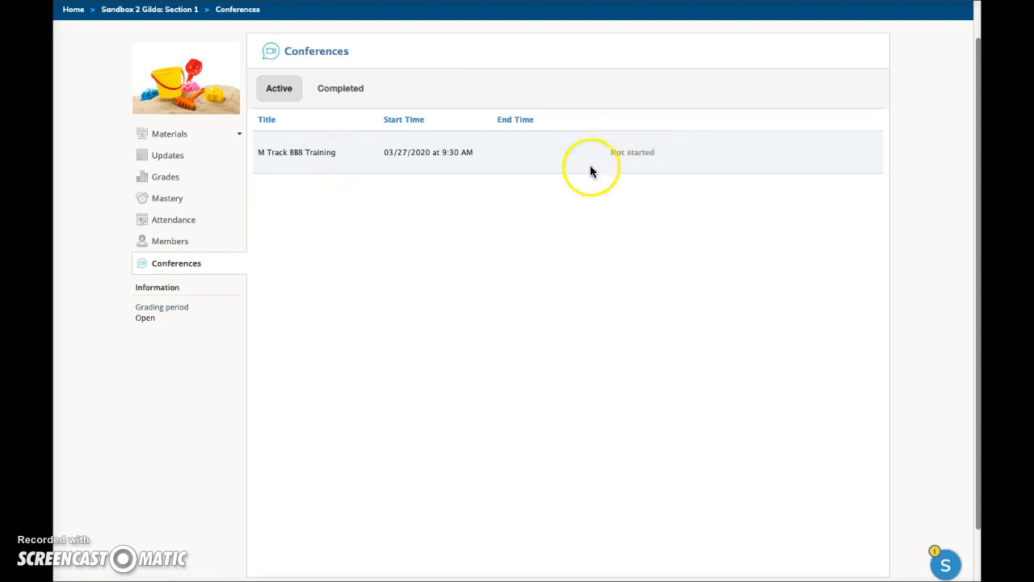
mouse_move(417, 216)
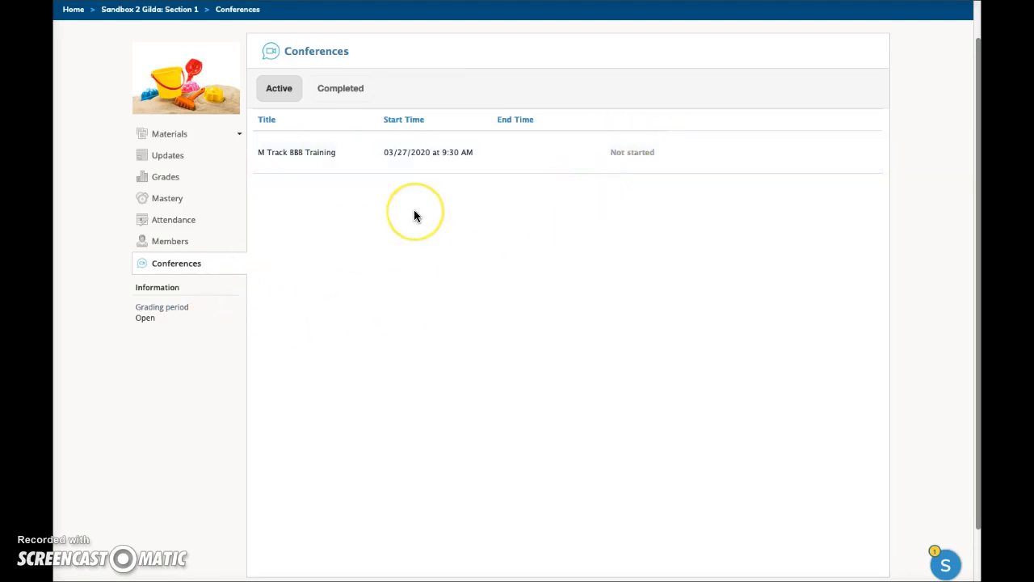
mouse_move(416, 216)
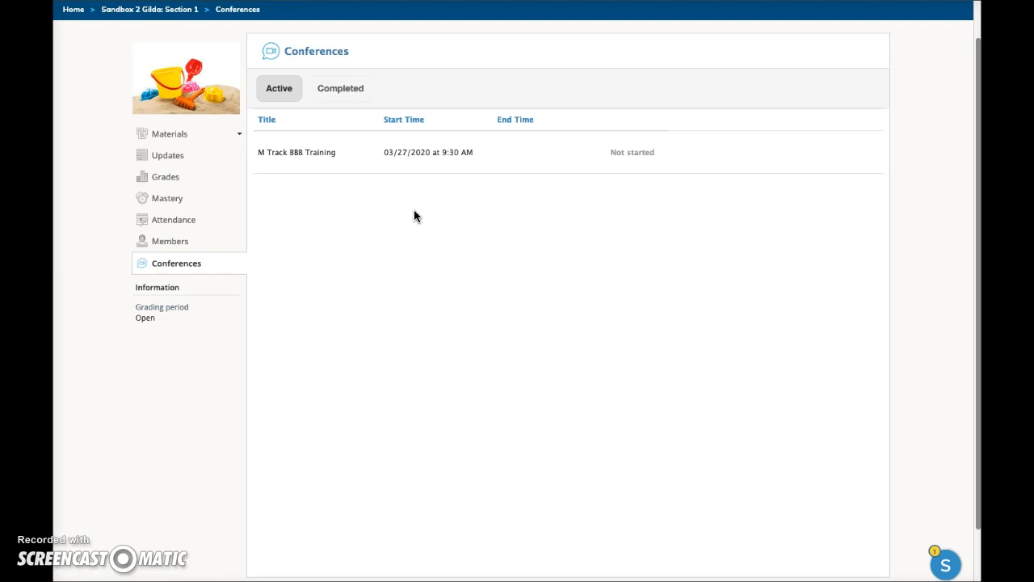
mouse_move(118, 507)
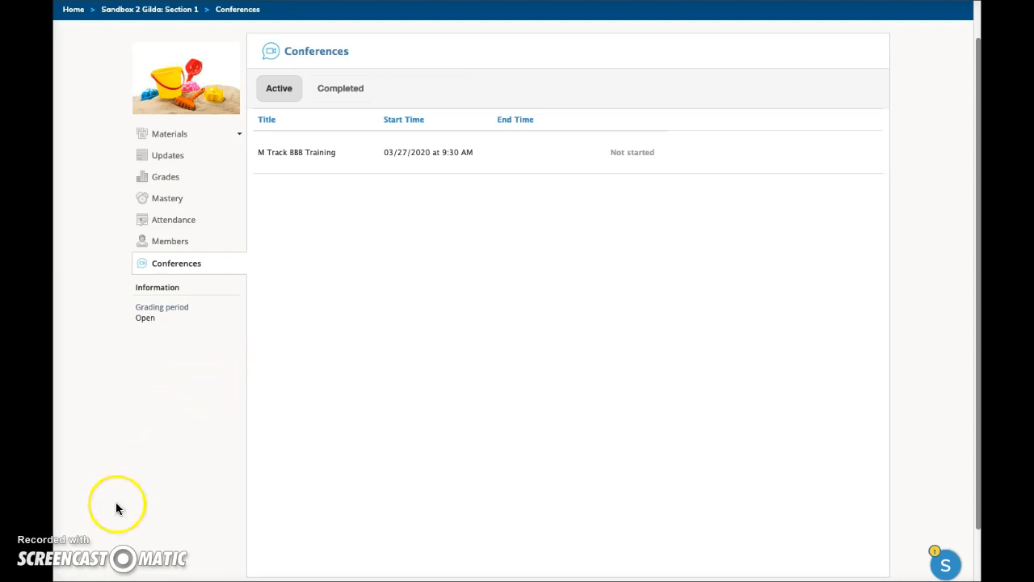
mouse_move(383, 306)
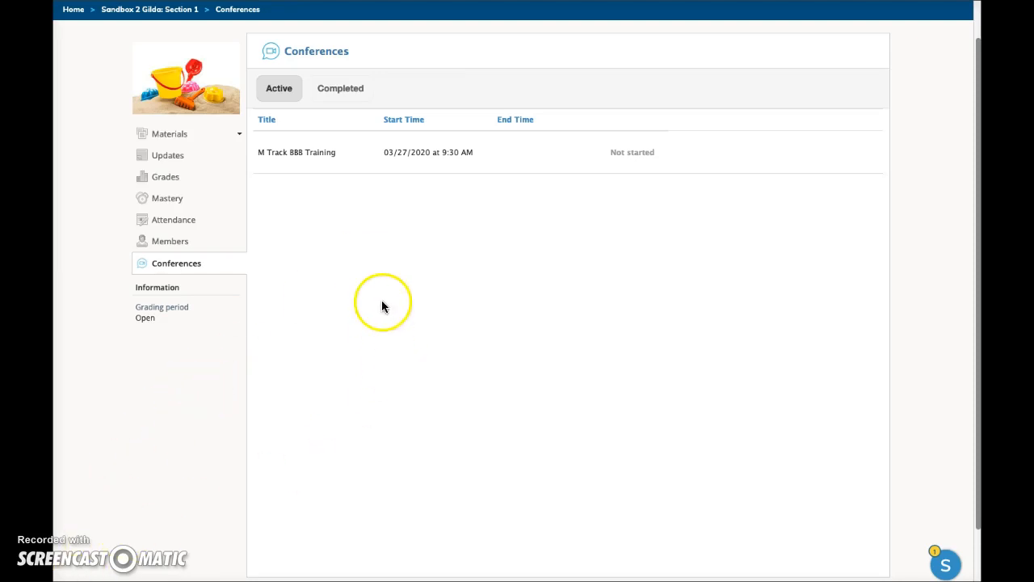
mouse_move(384, 305)
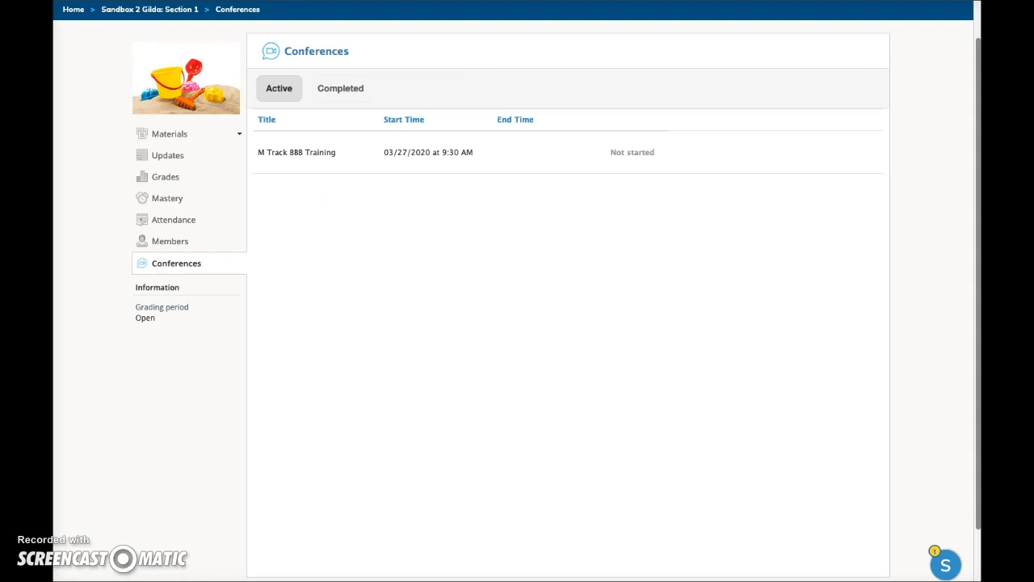
- Reload the Conferences list until M Track BBB Training shows In progress
click(296, 152)
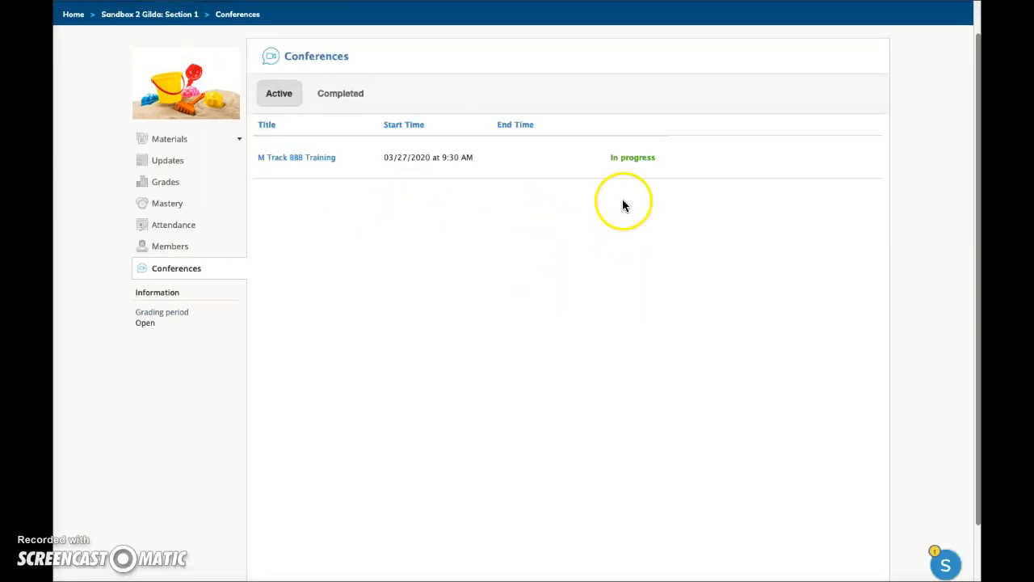
mouse_move(602, 194)
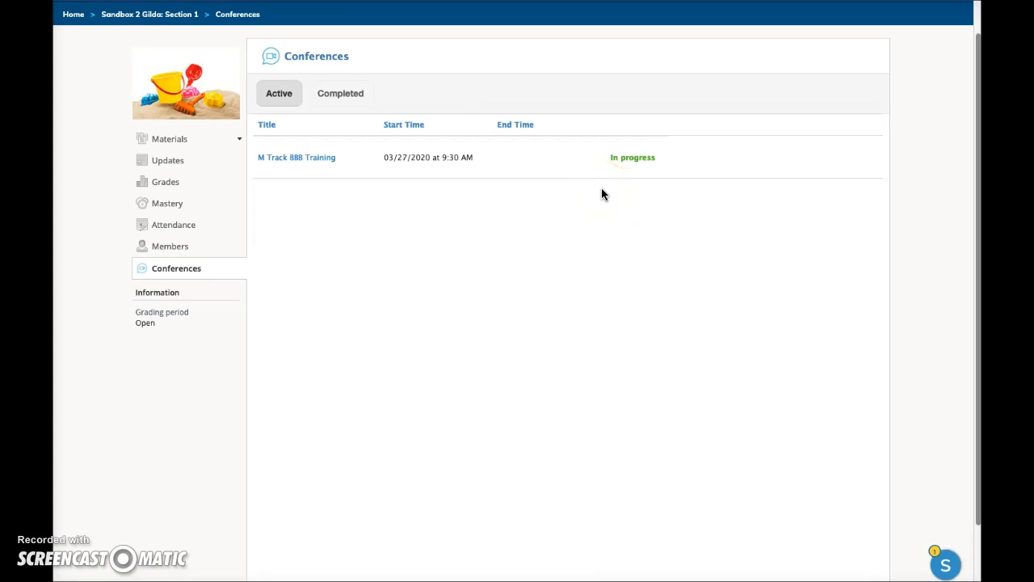
mouse_move(533, 174)
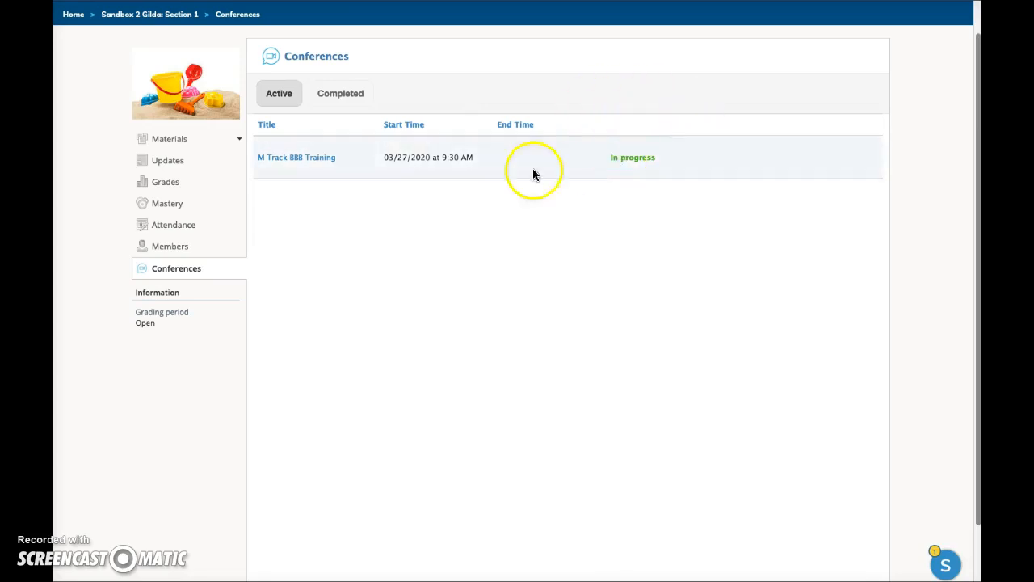
mouse_move(295, 157)
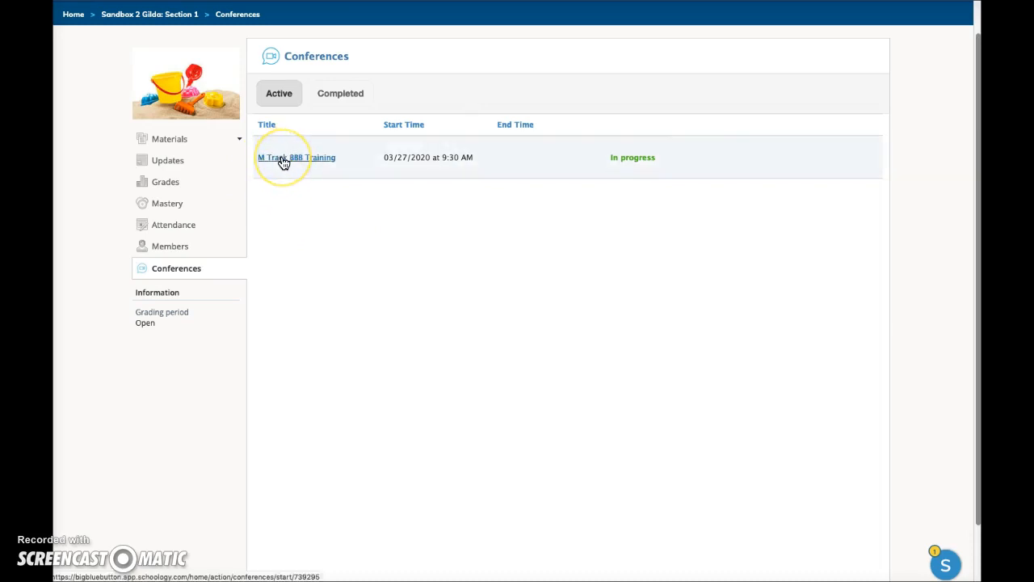
- Join M Track BBB Training, pick Microphone audio and allow browser microphone access
click(296, 157)
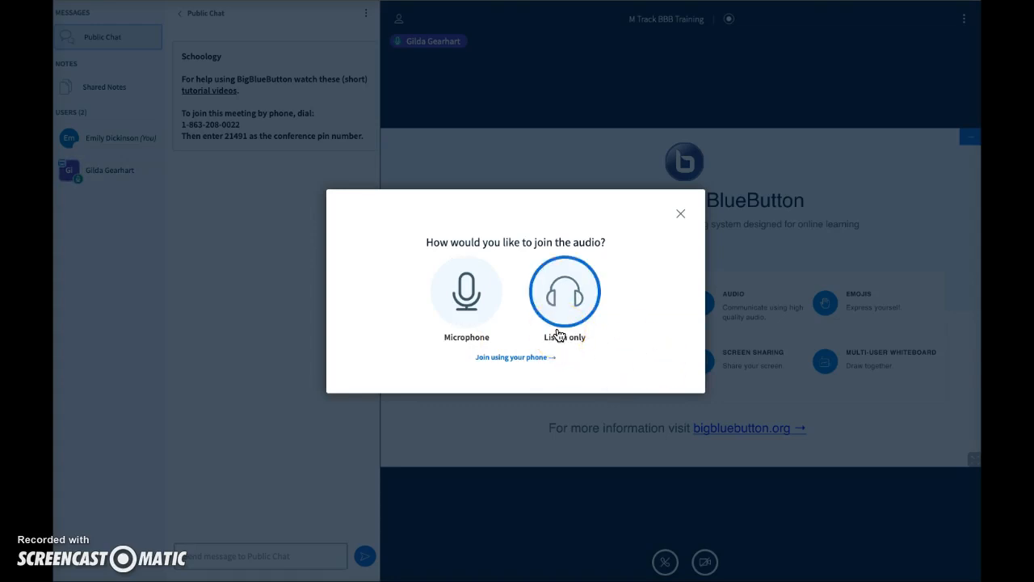
mouse_move(510, 361)
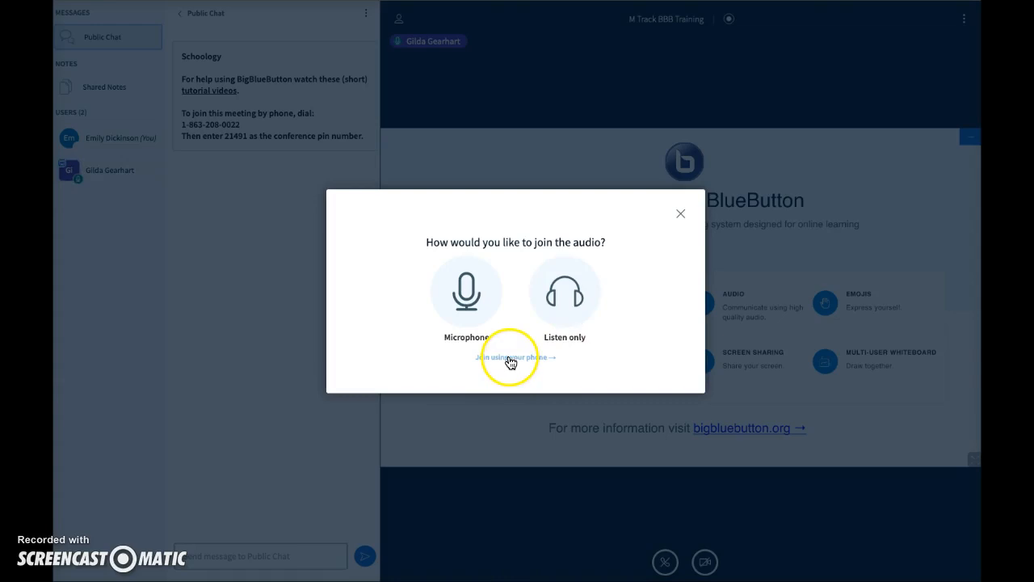
mouse_move(507, 361)
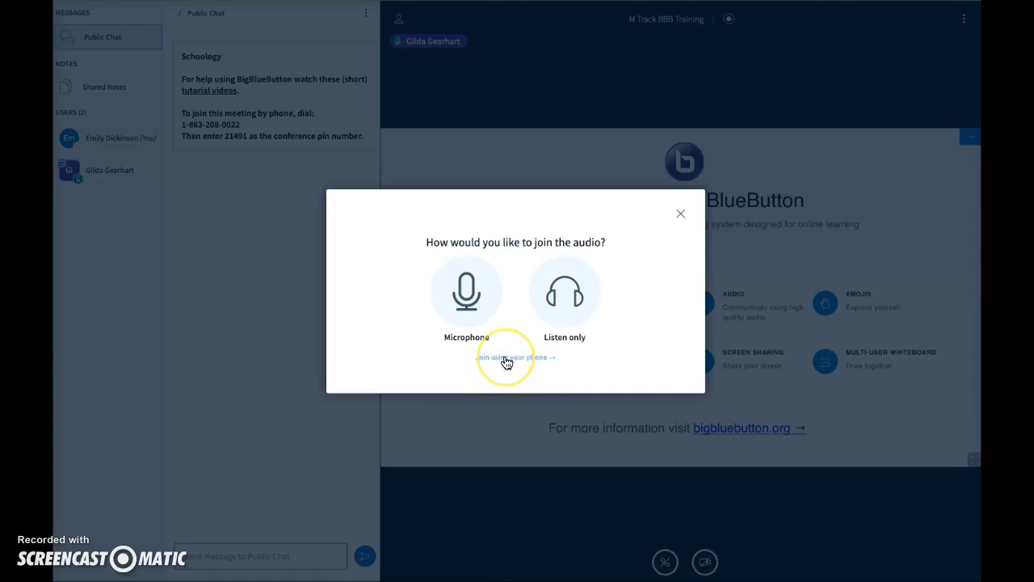
click(515, 357)
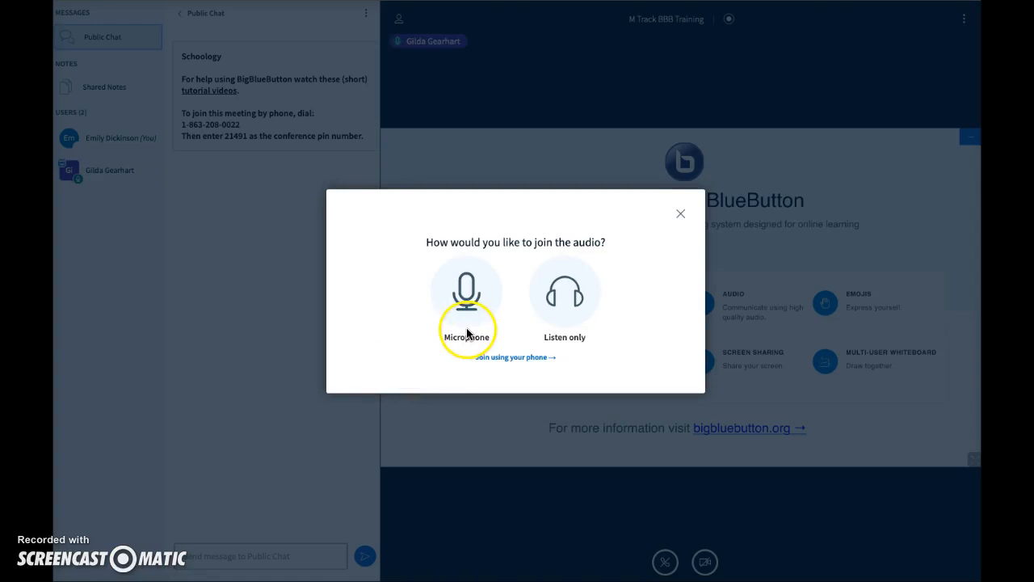
click(466, 303)
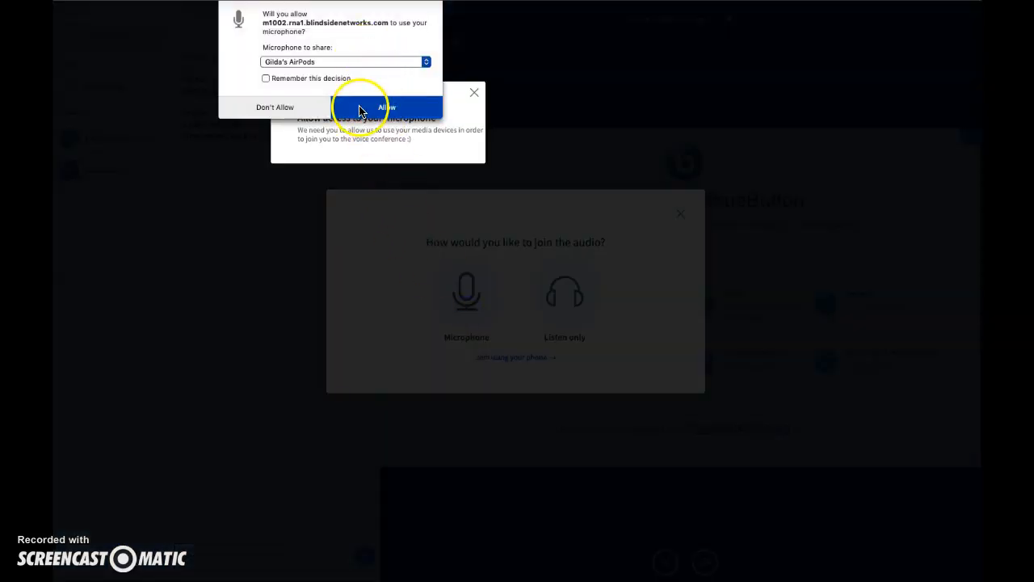
click(386, 108)
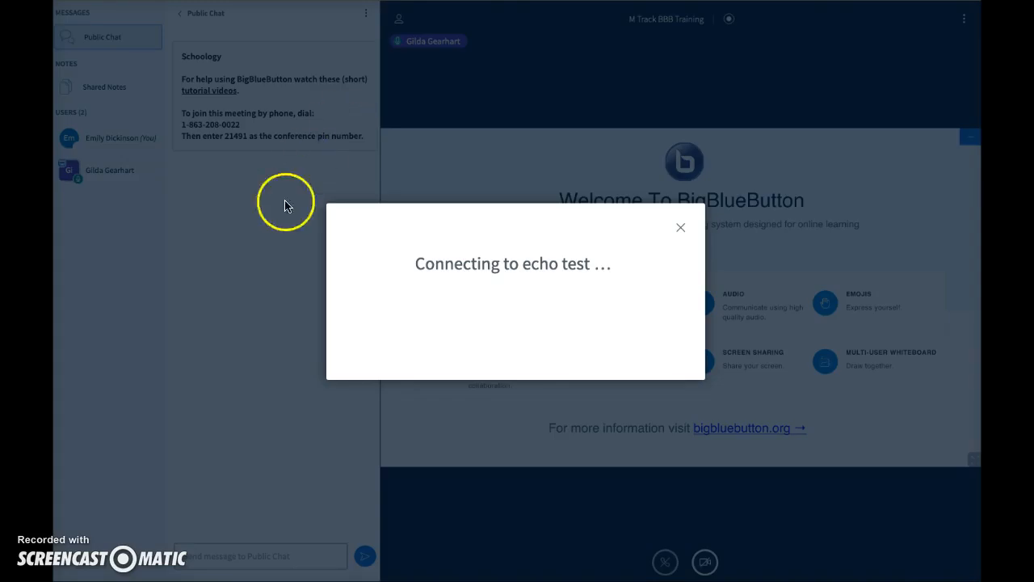
mouse_move(269, 332)
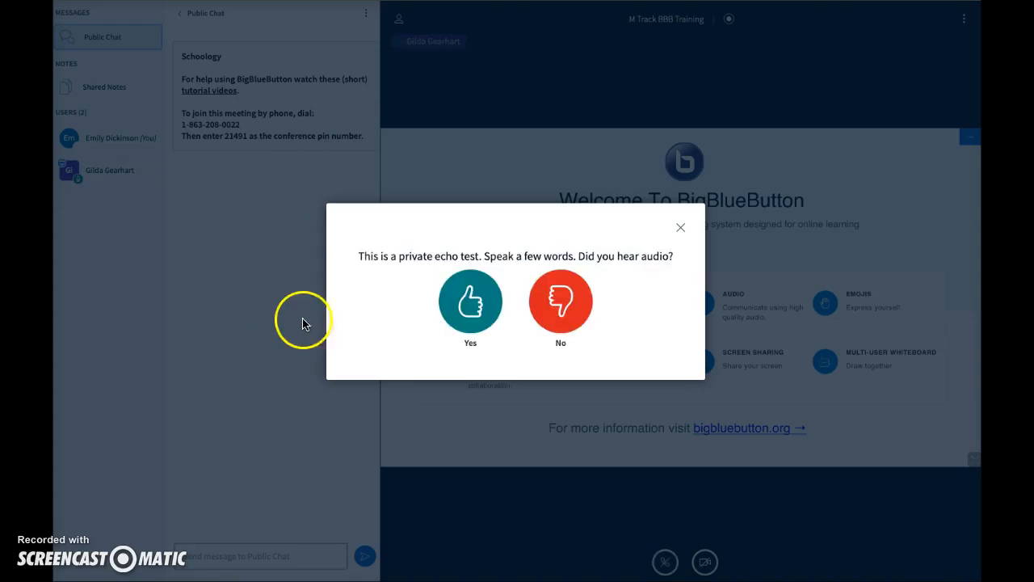
mouse_move(387, 330)
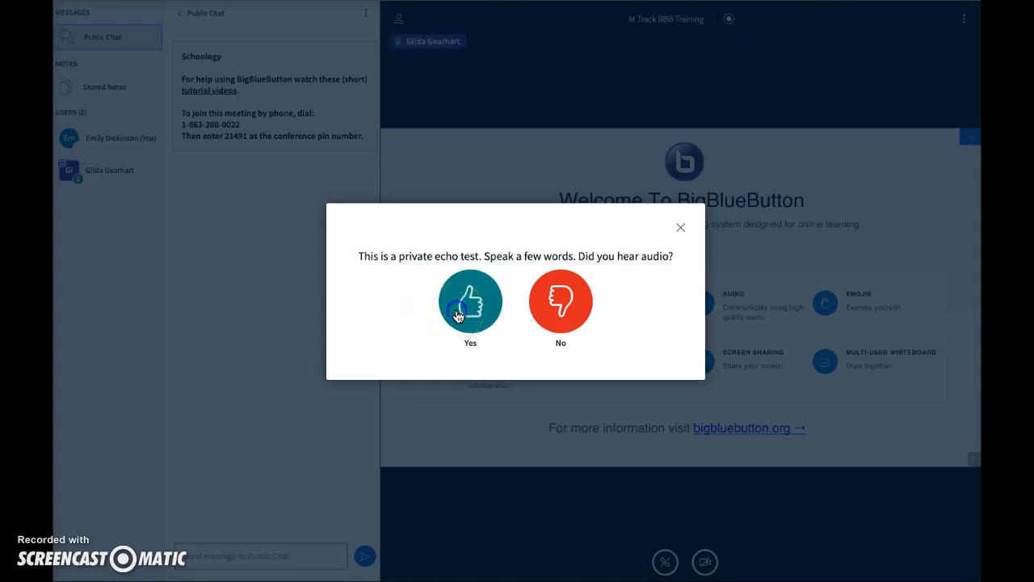
- Answer Yes to the echo test to join the meeting audio by microphone
click(470, 302)
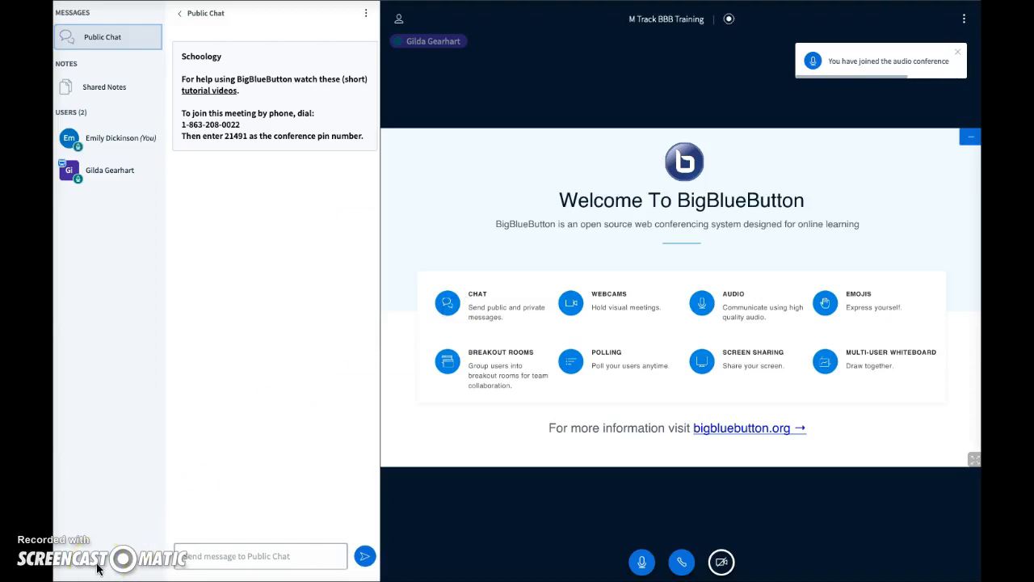